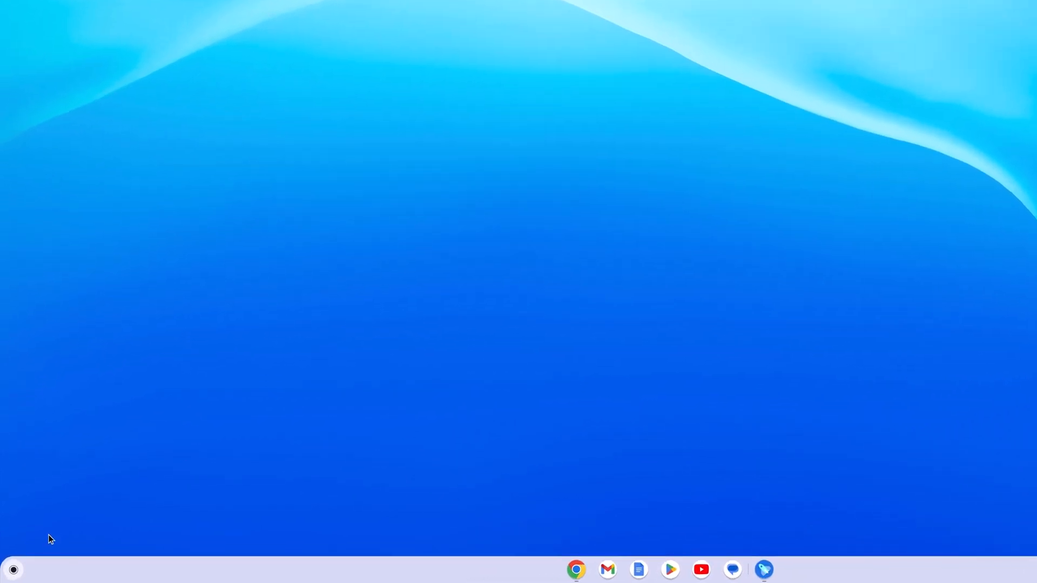
# - Launch the Explore app from the ChromeOS launcher to its Home page
pyautogui.click(13, 570)
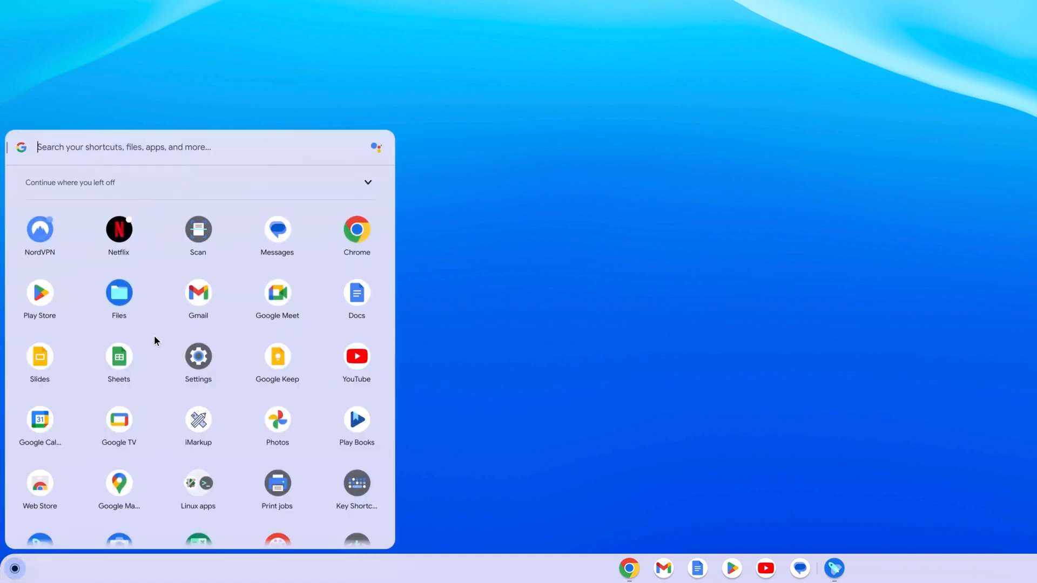
pyautogui.scroll(-3)
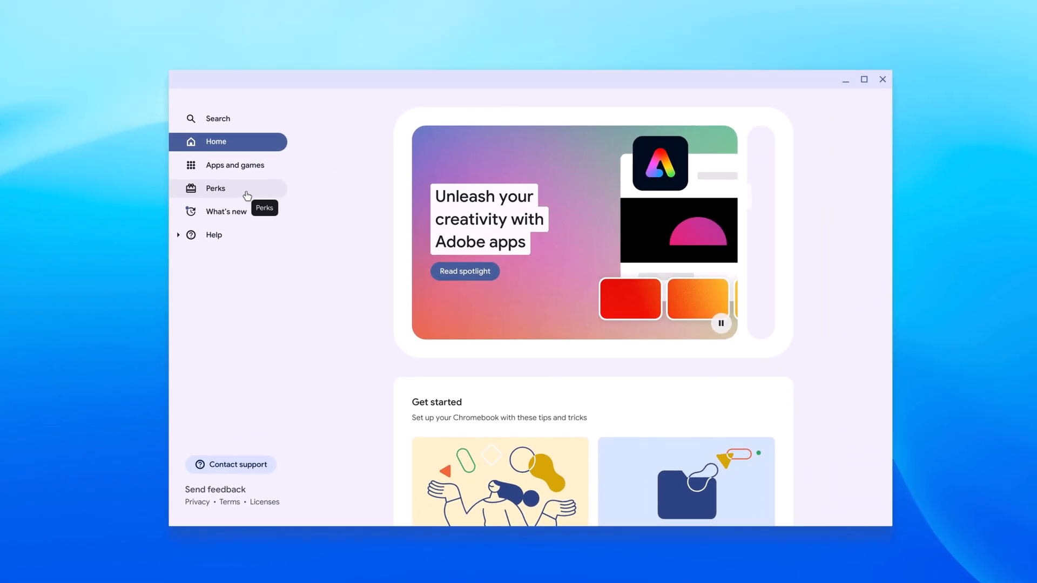
# - Show the Perks page and browse offers like LumaFusion, Google One and YouTube Premium
pyautogui.click(216, 188)
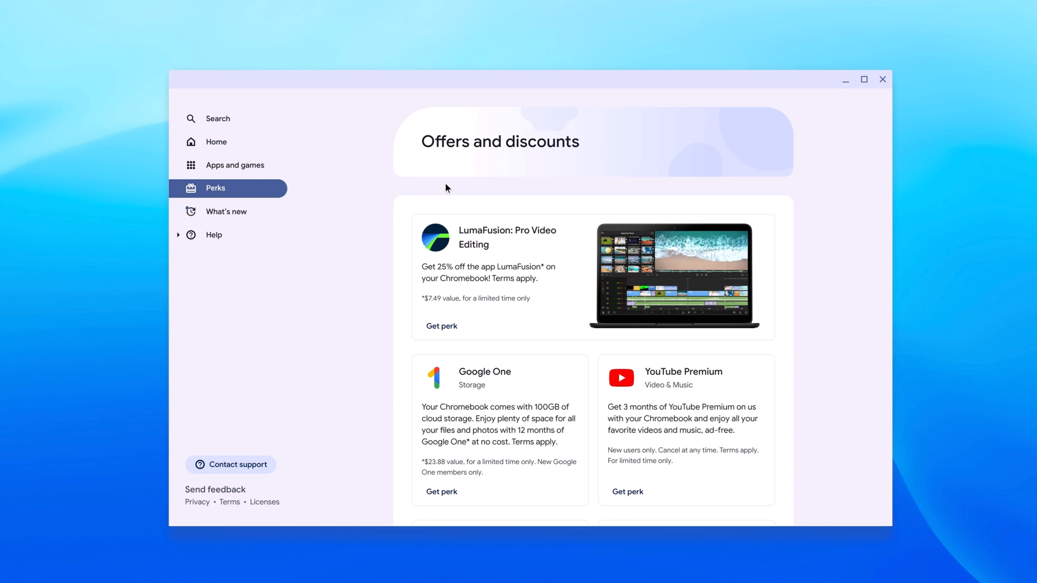
pyautogui.moveTo(498, 417)
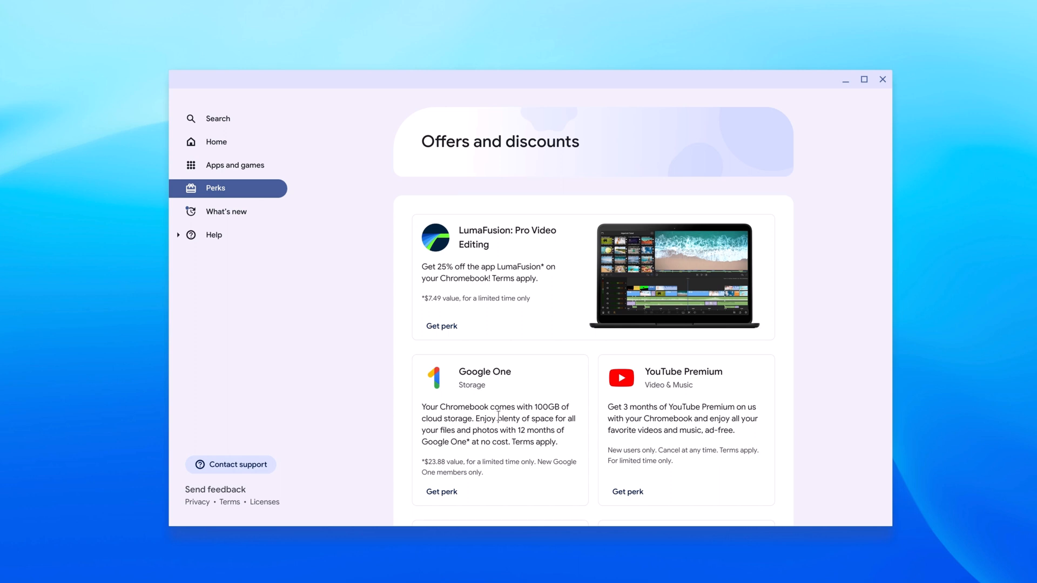
pyautogui.moveTo(714, 358)
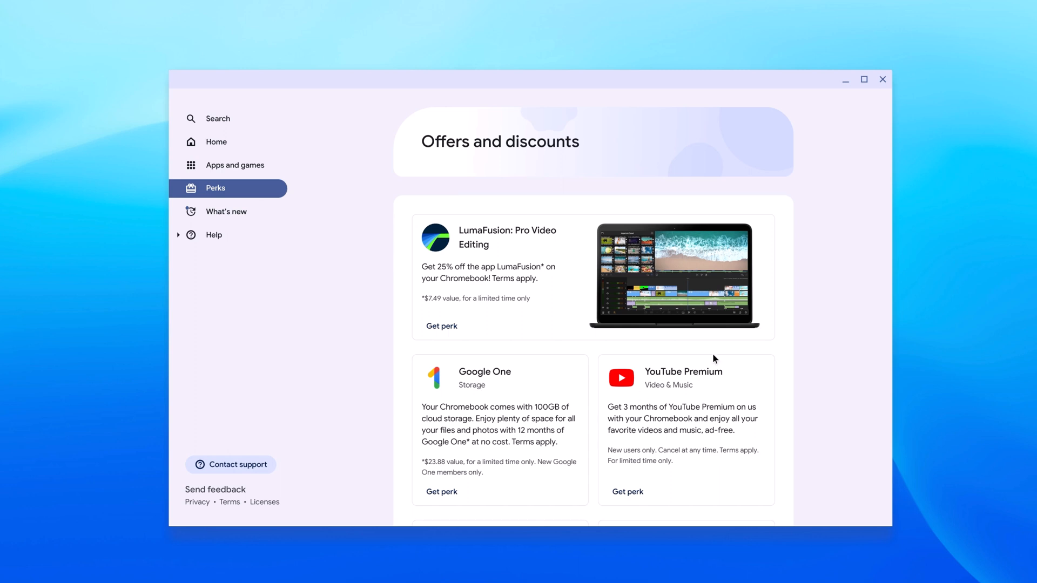
pyautogui.scroll(-3)
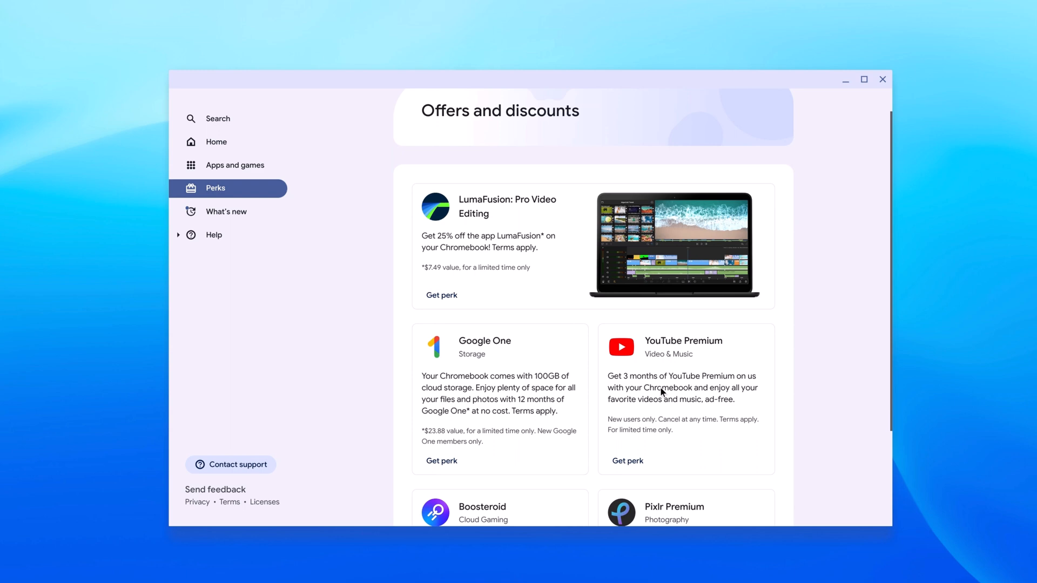
pyautogui.scroll(-3)
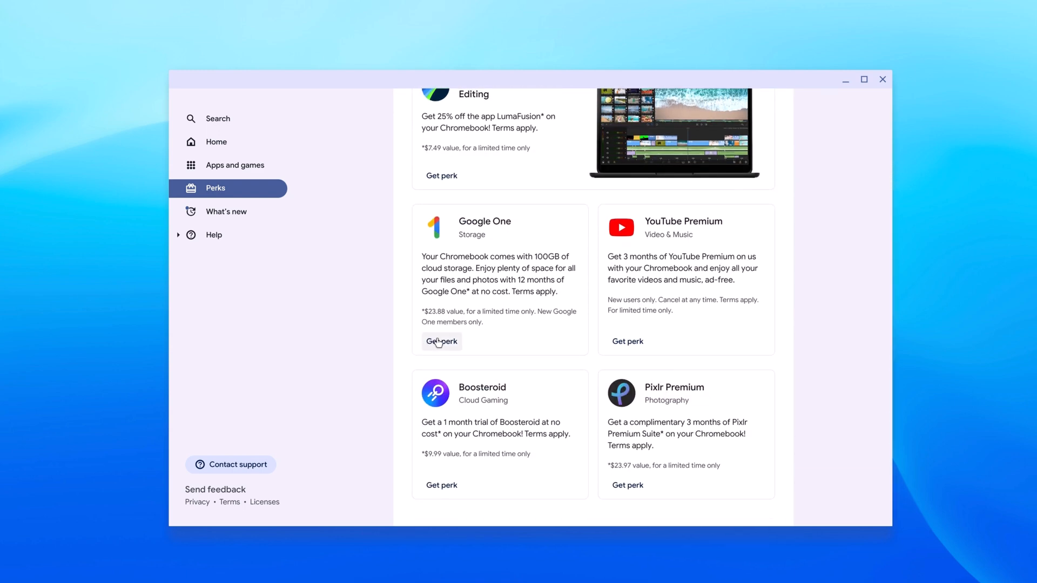
pyautogui.click(441, 341)
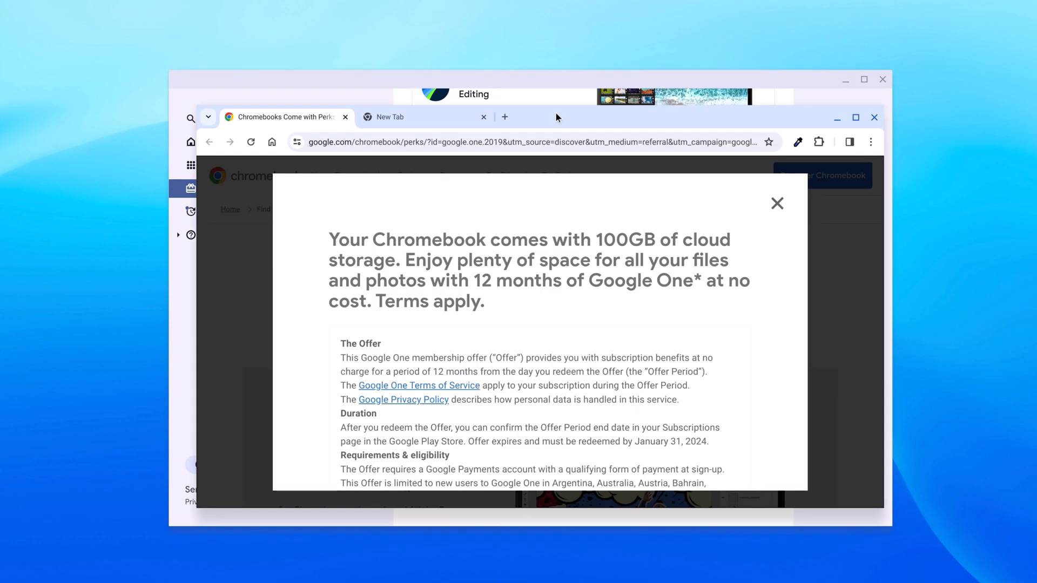
pyautogui.moveTo(525, 331)
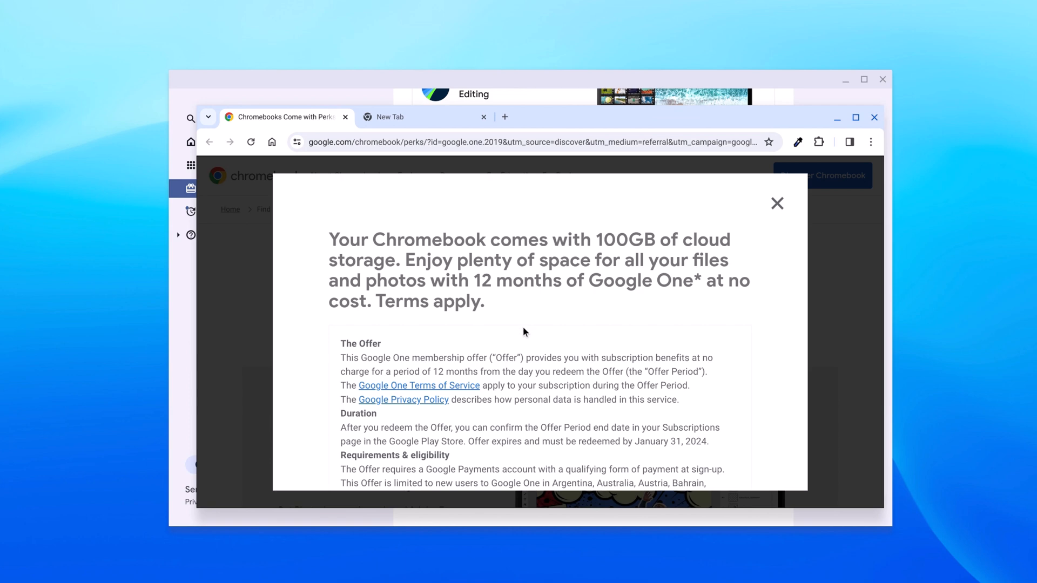
pyautogui.scroll(-3)
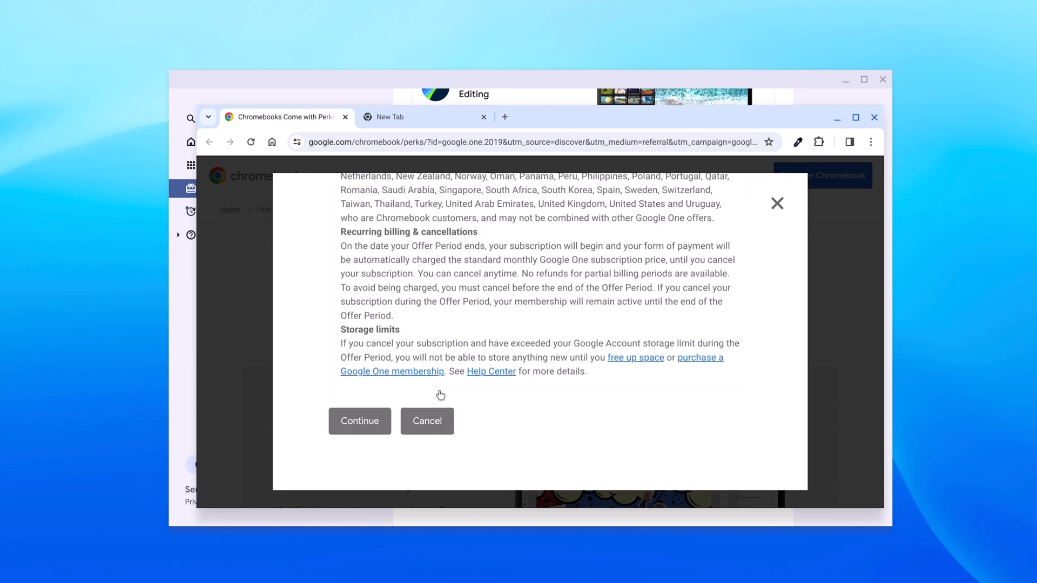
pyautogui.moveTo(358, 421)
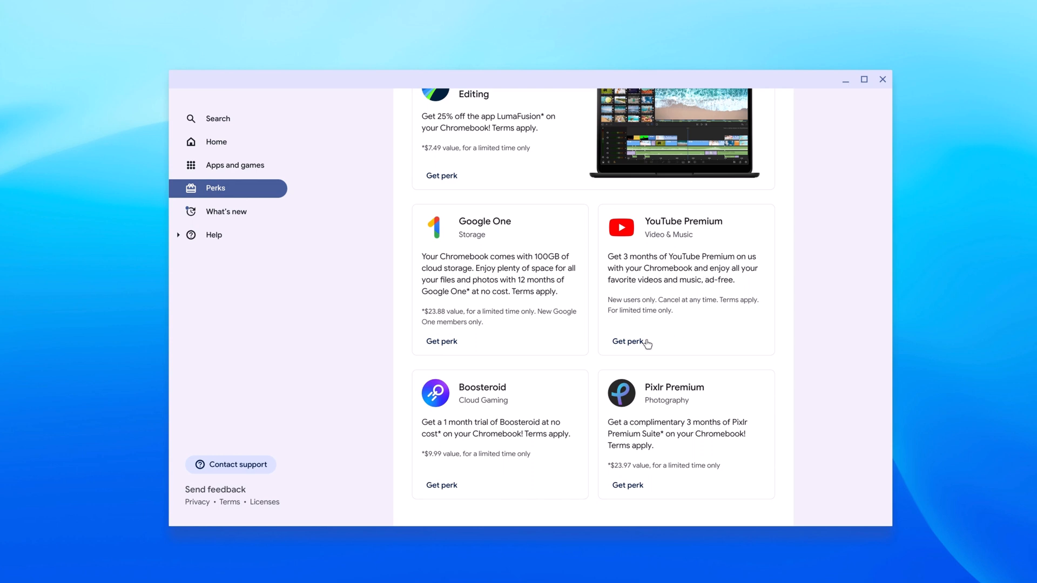
# - Get the YouTube Premium perk, then close Explore to reveal the desktop
pyautogui.click(626, 341)
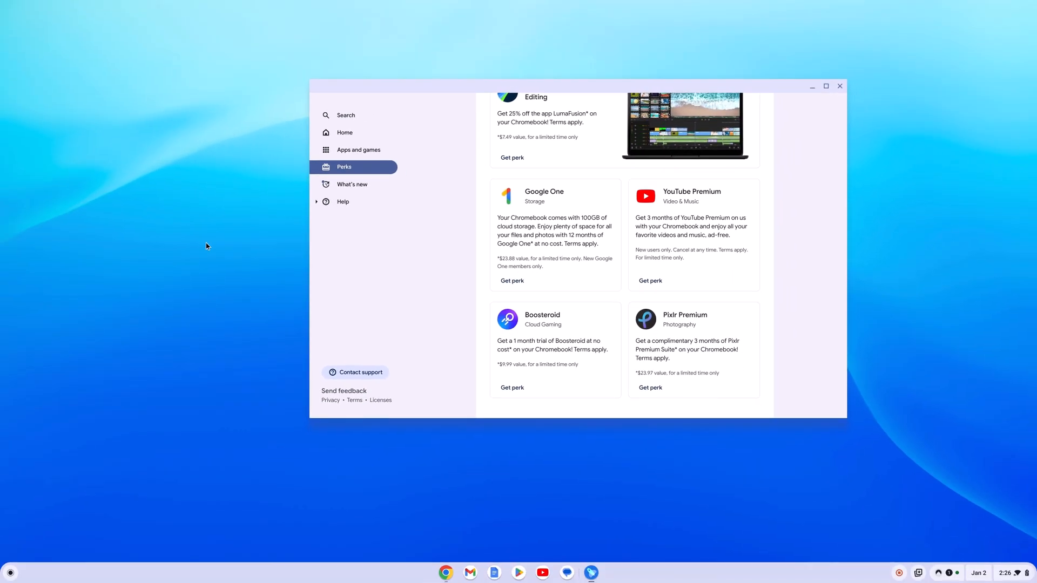
pyautogui.click(839, 86)
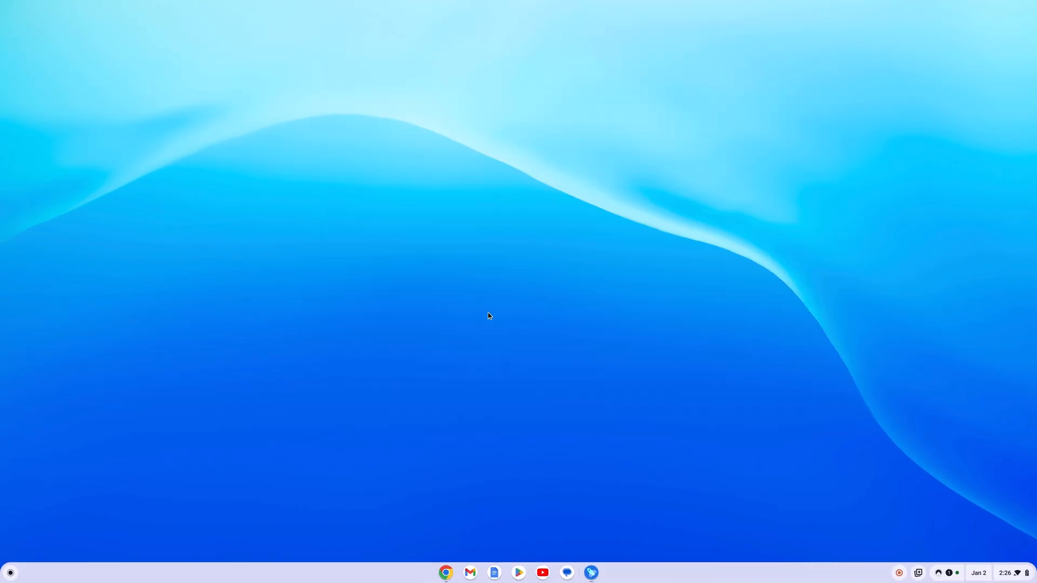